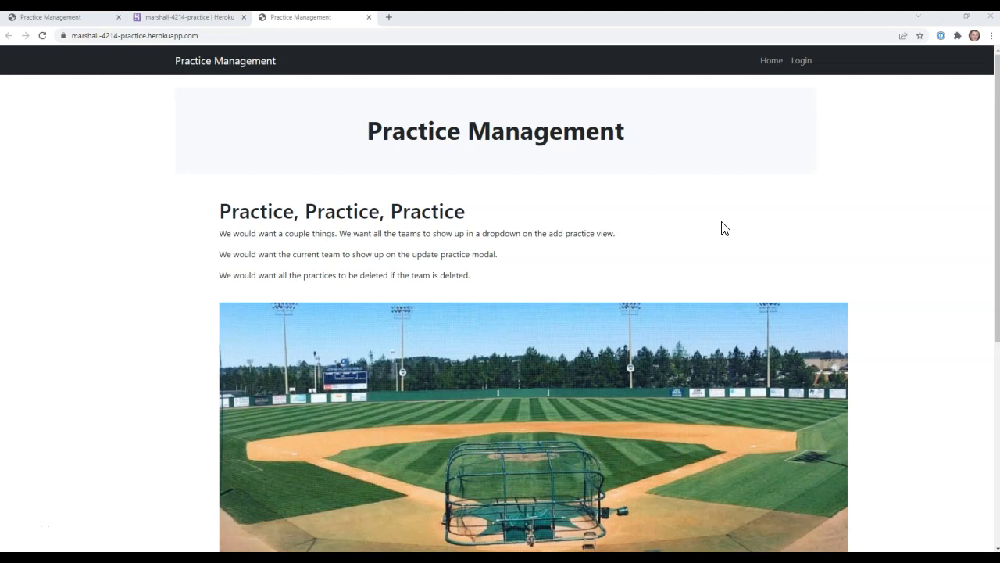
mouse_move(220, 315)
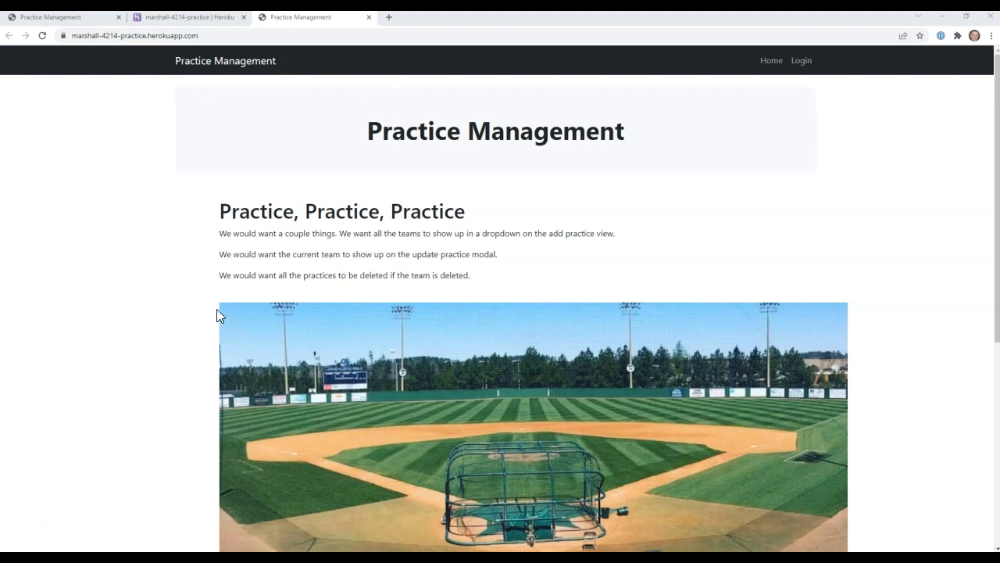
mouse_move(185, 109)
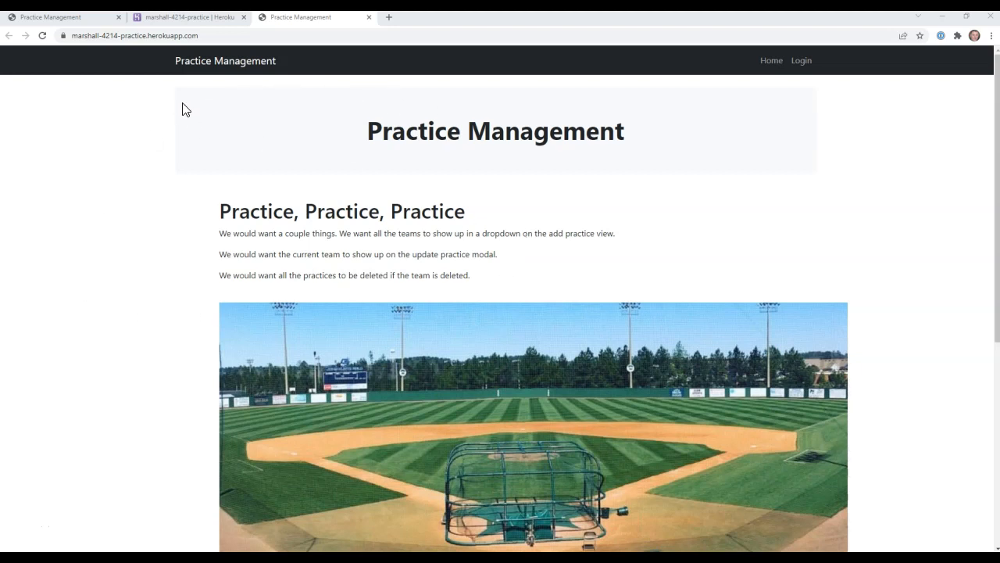
mouse_move(361, 160)
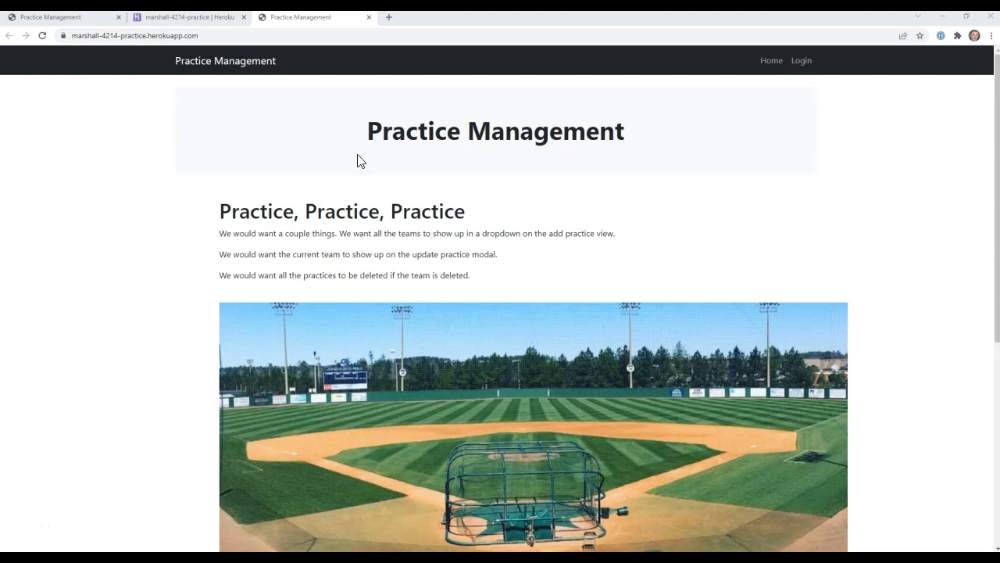
mouse_move(403, 212)
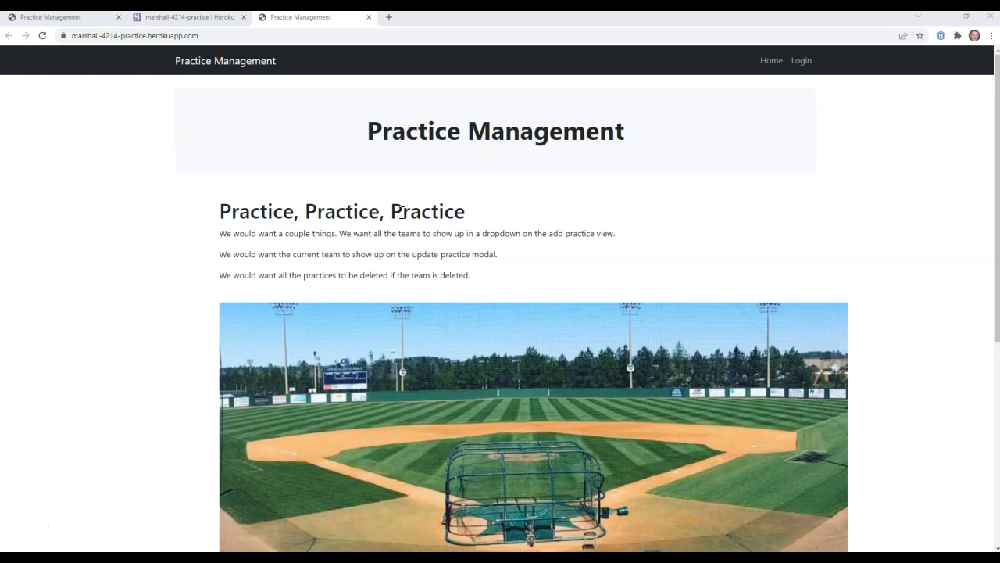
Log in and open the Schedule menu listing Teams, Practice and Logout.
scroll(down, 3)
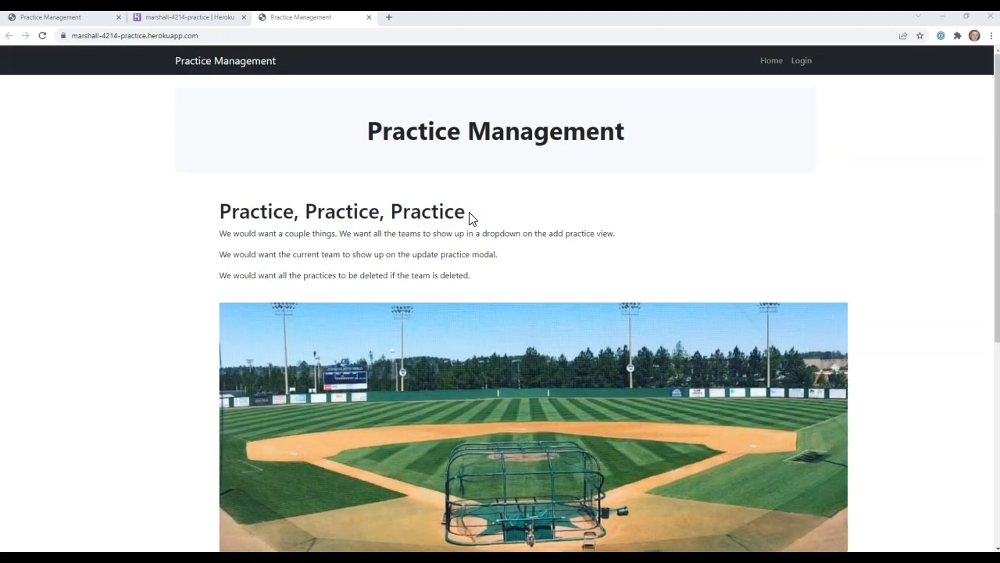
mouse_move(333, 211)
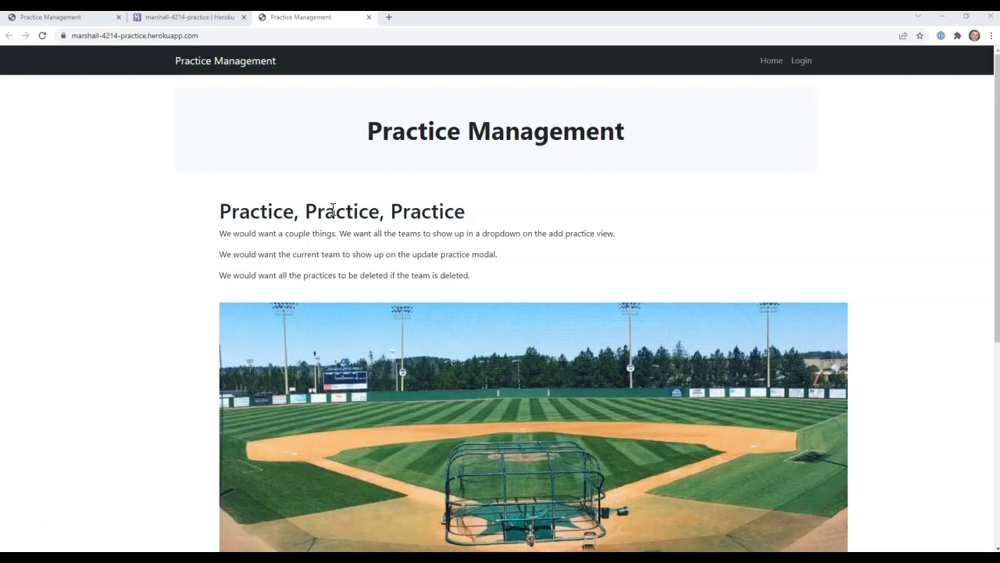
mouse_move(417, 269)
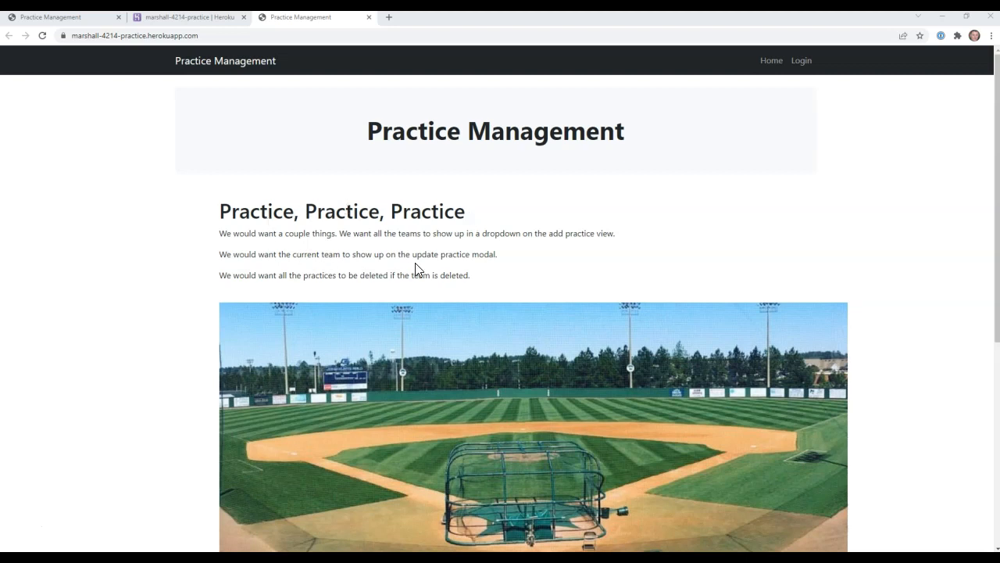
mouse_move(331, 142)
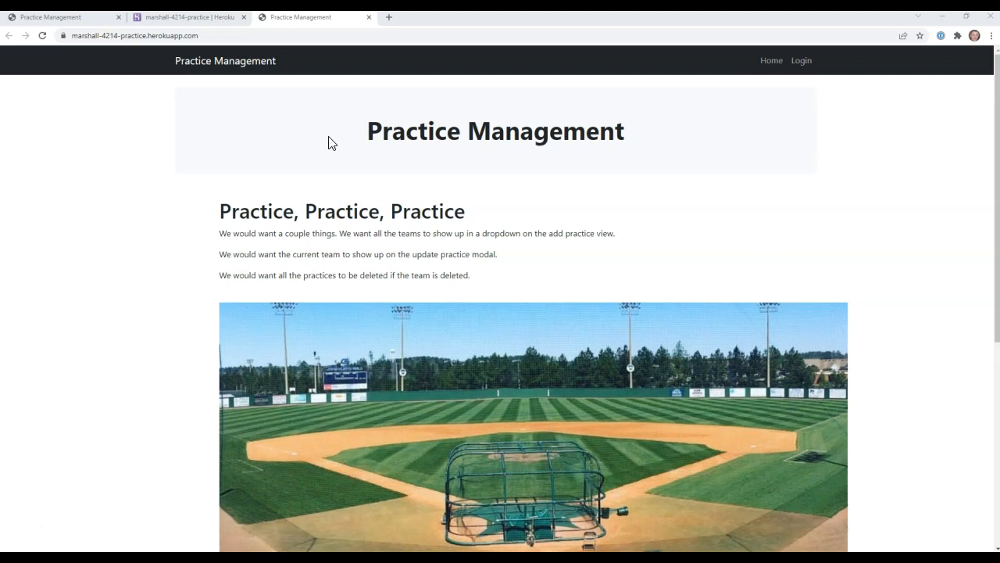
mouse_move(406, 236)
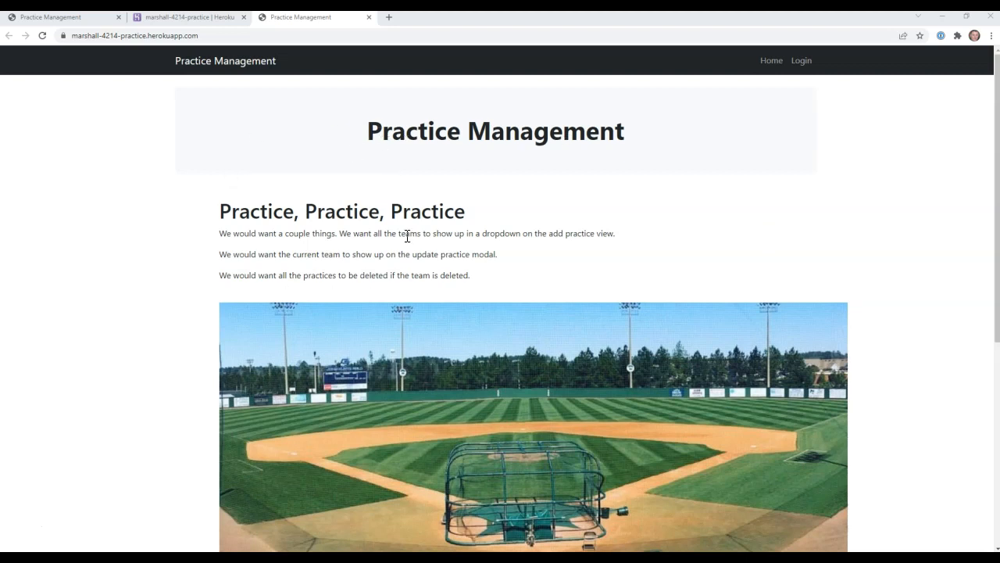
scroll(down, 3)
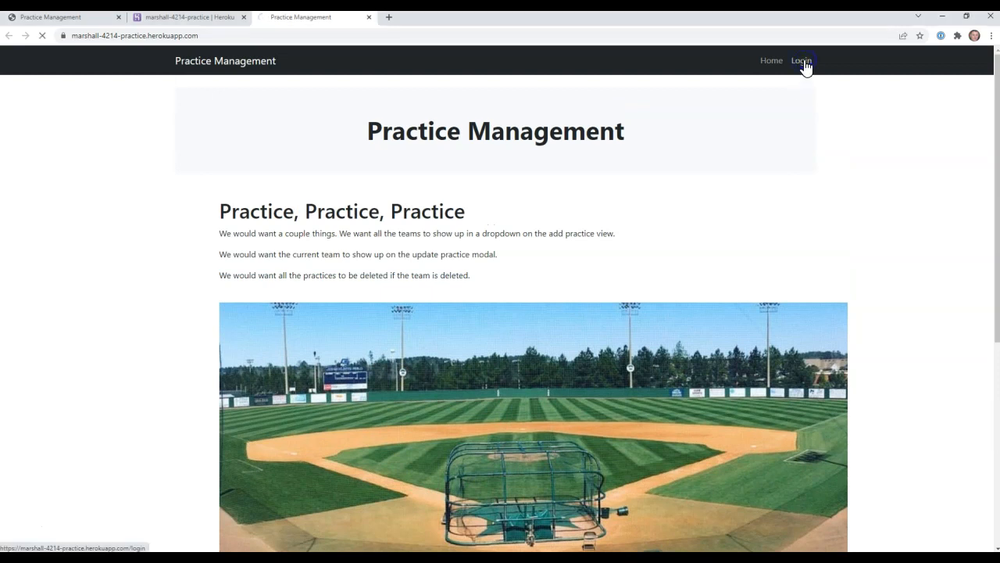
click(800, 60)
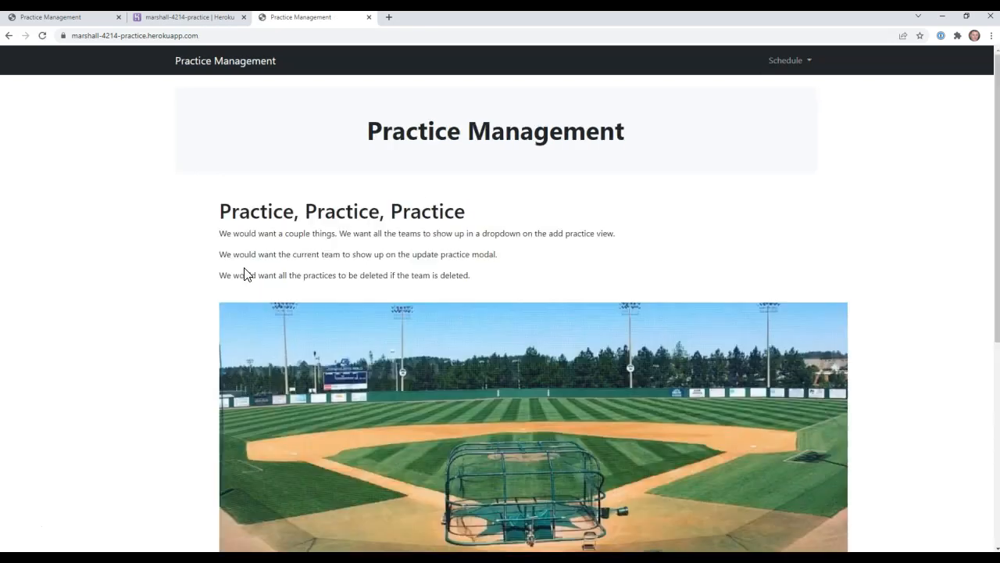
mouse_move(776, 69)
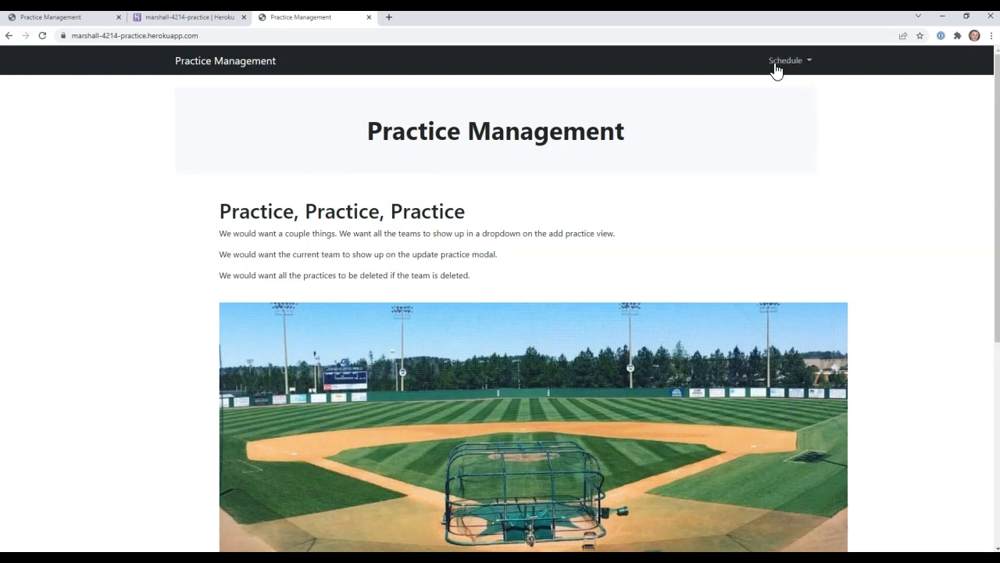
mouse_move(779, 70)
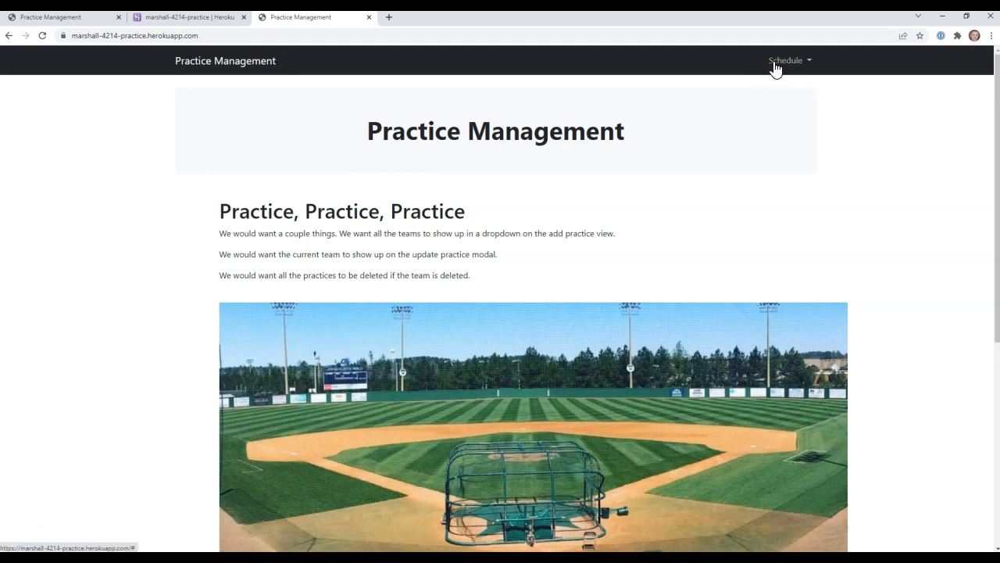
click(786, 60)
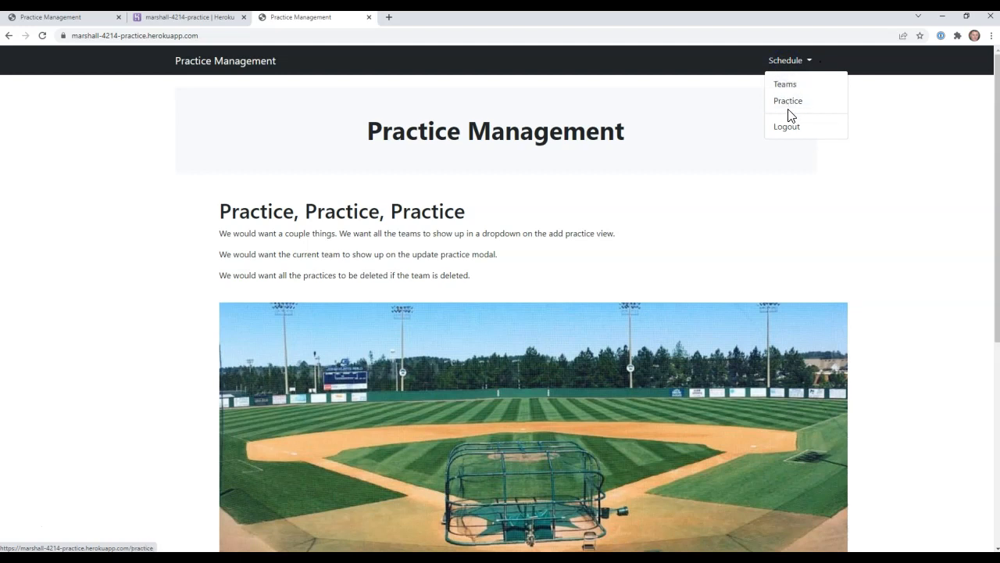
mouse_move(785, 84)
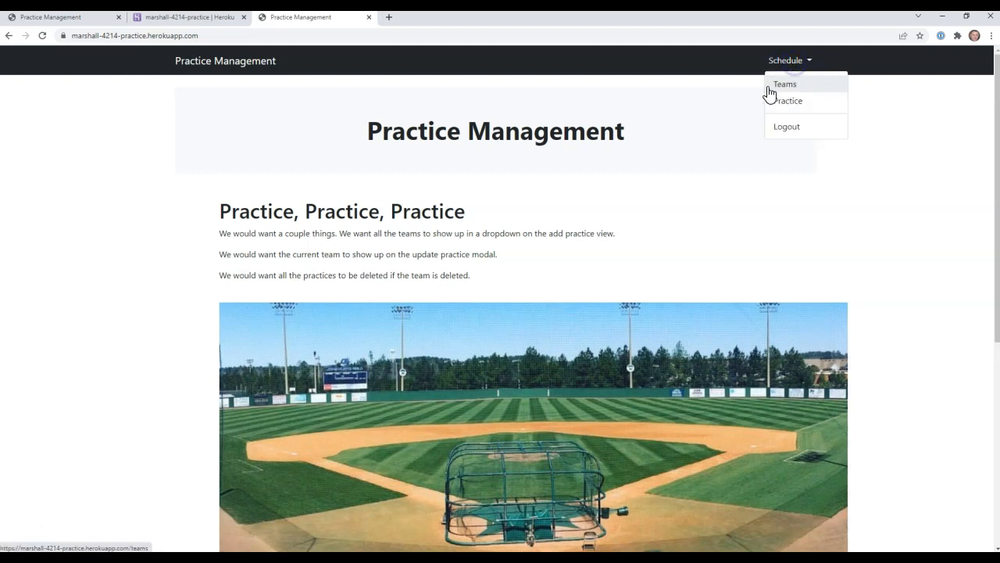
On the Teams page, submit a new team 'Georgia' with mascot 'Bulldogs'.
click(786, 84)
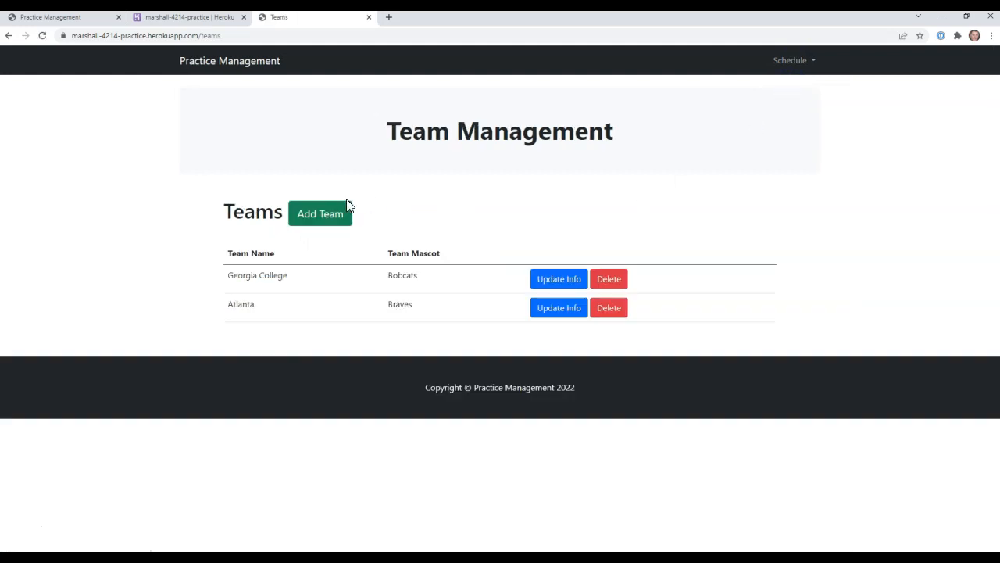
mouse_move(320, 221)
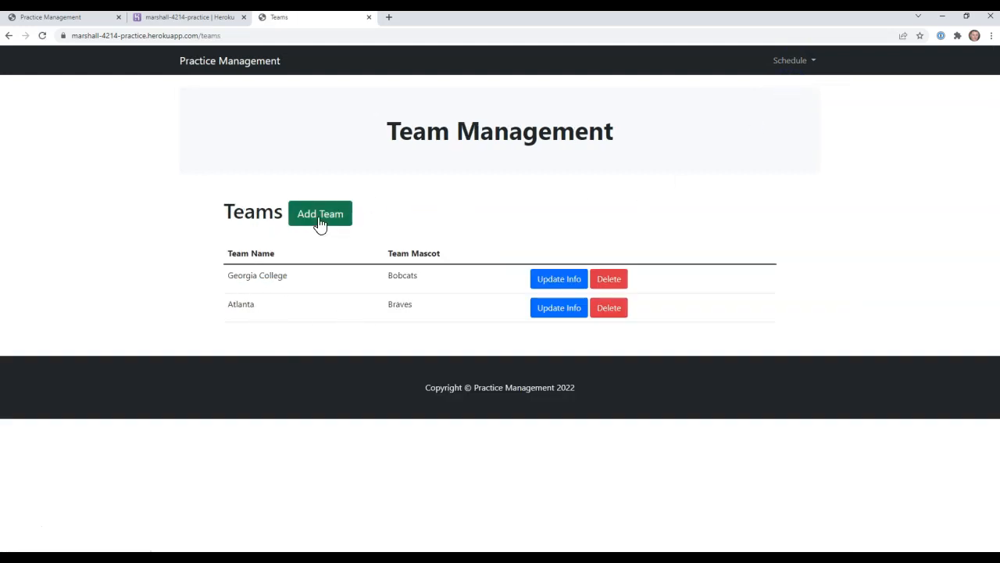
click(320, 213)
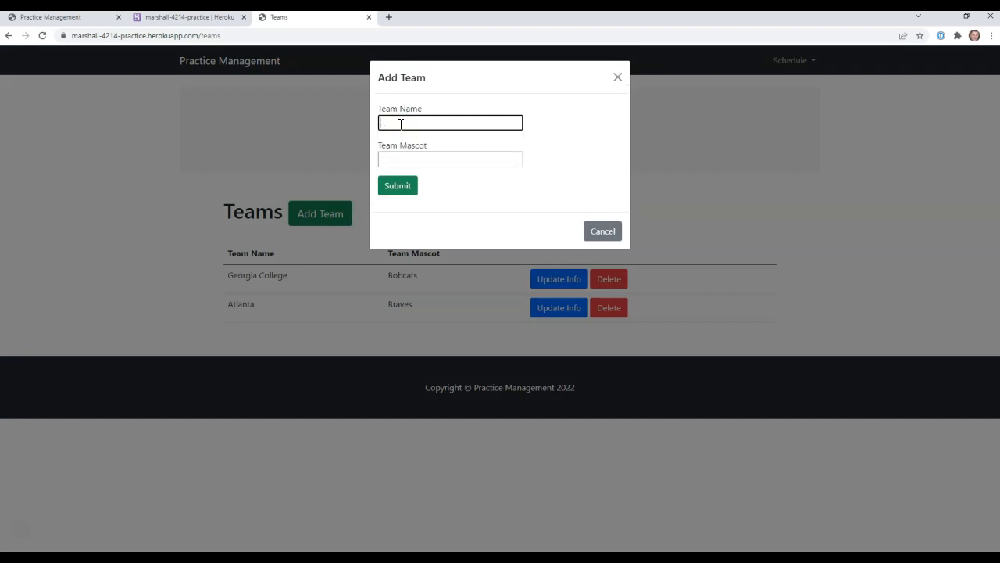
text(Georgia)
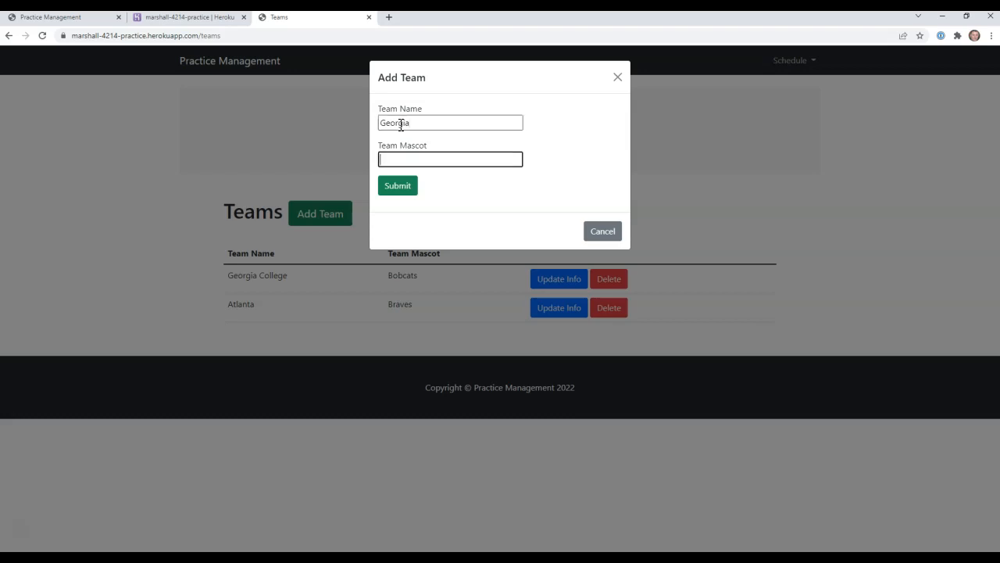
text(Bulldogs)
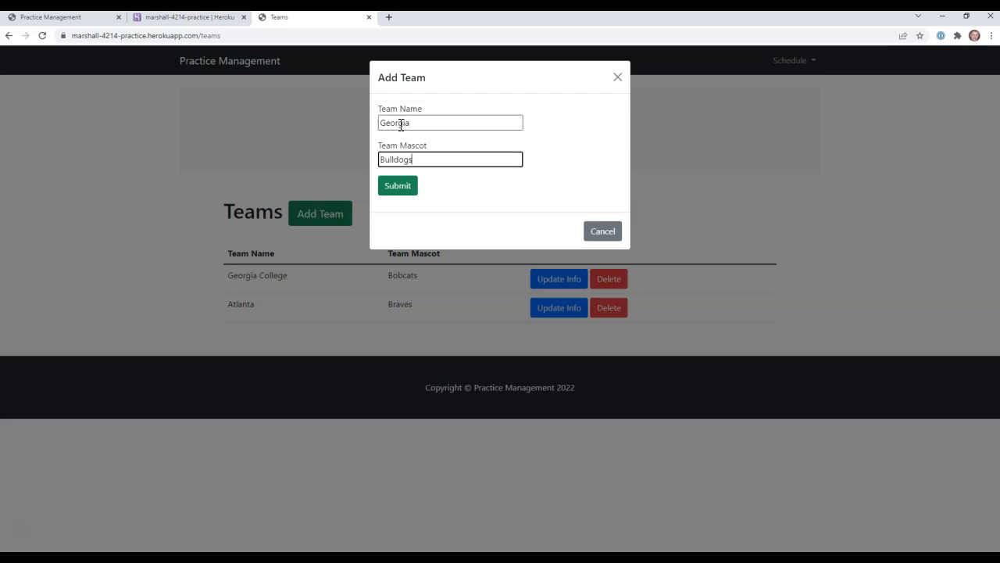
click(397, 185)
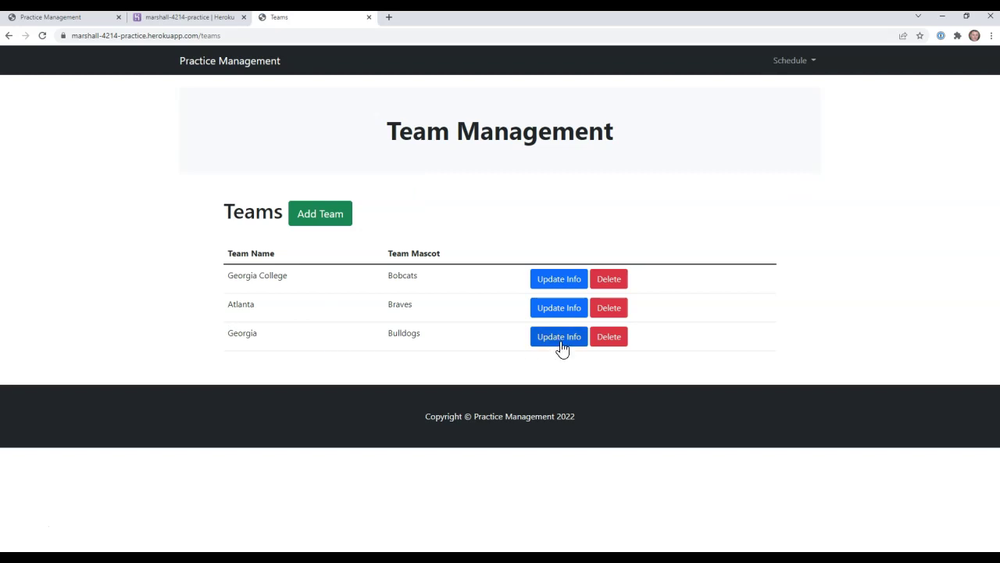
Update Georgia's mascot to 'Bulldawgs' and reopen the Schedule menu.
click(559, 336)
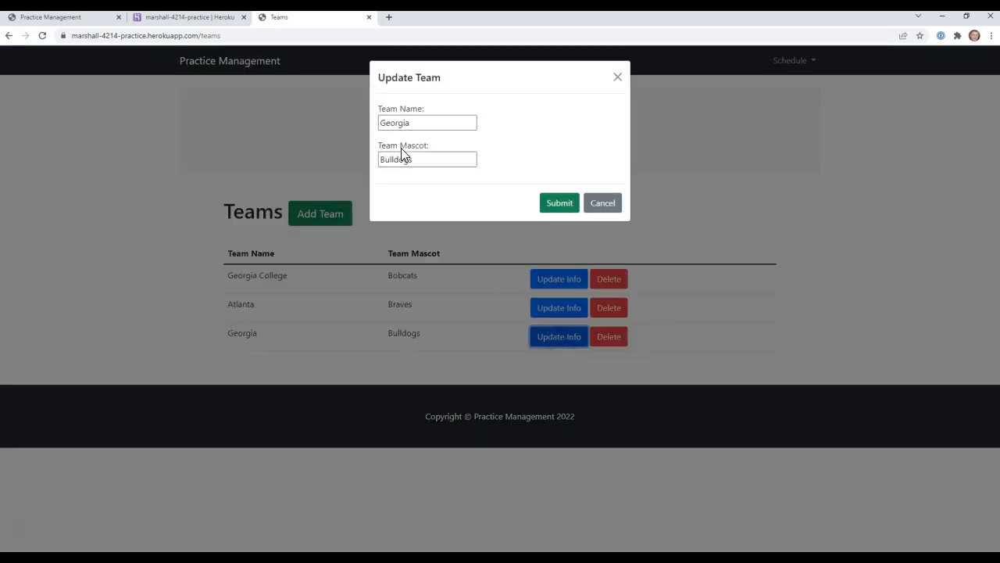
mouse_move(341, 137)
text(aw)
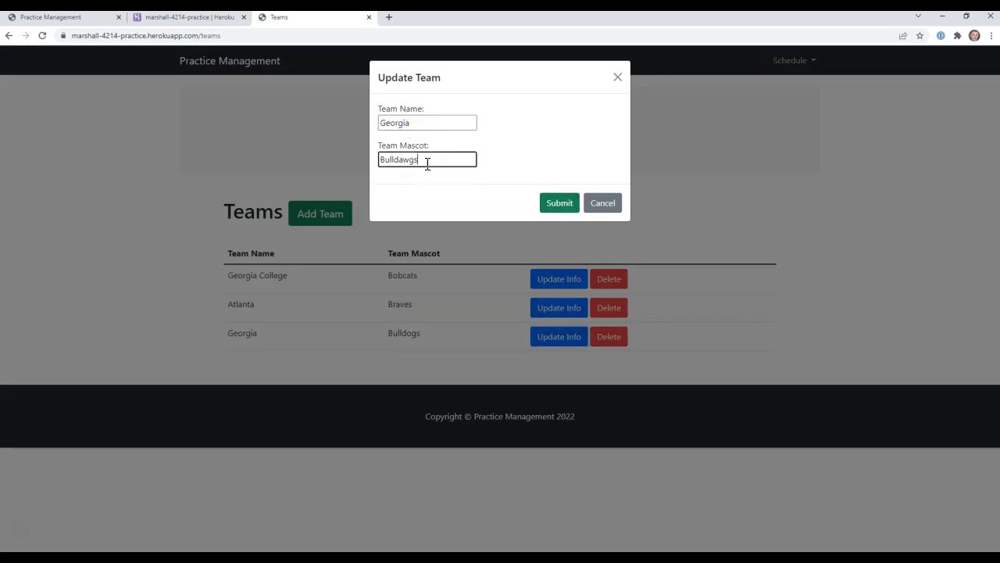
click(559, 203)
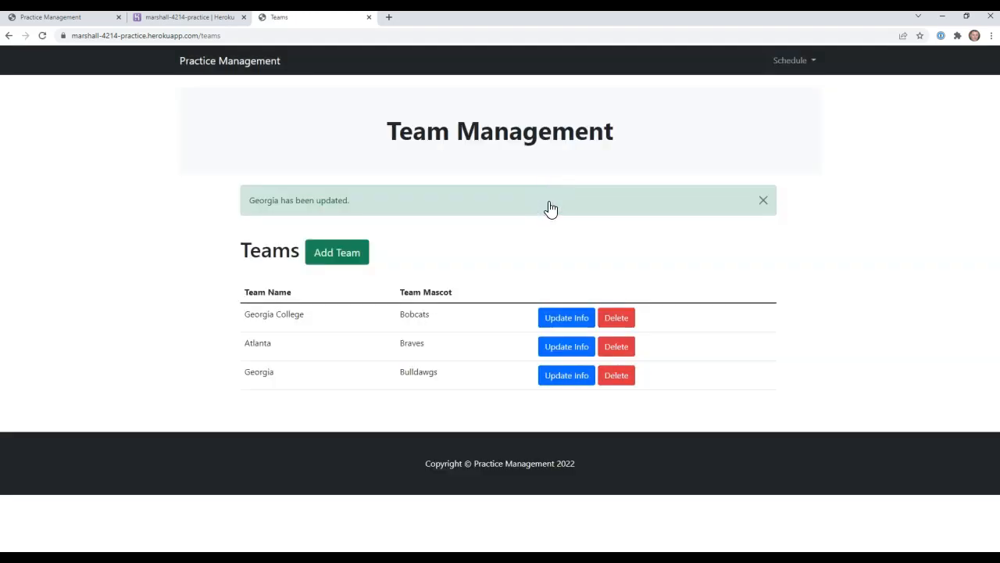
mouse_move(268, 262)
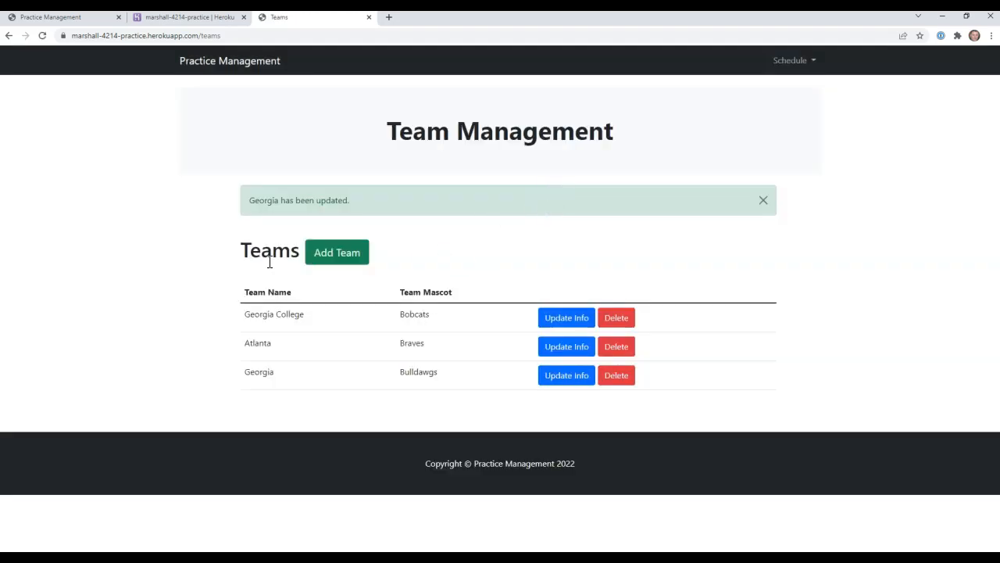
click(793, 60)
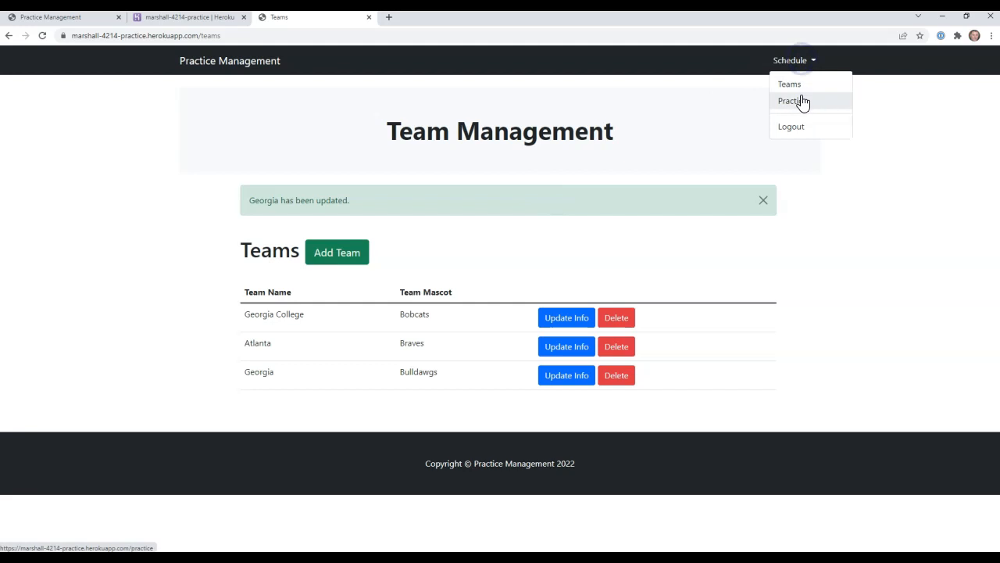
Add a 30-minute Georgia practice on 2022-03-26 and open its Update Practice Time form.
click(793, 101)
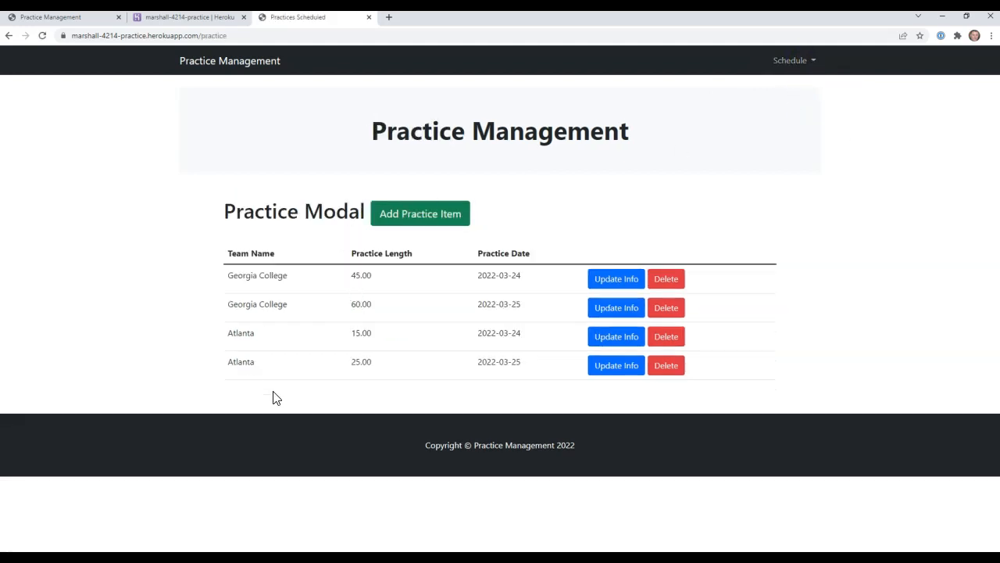
mouse_move(420, 219)
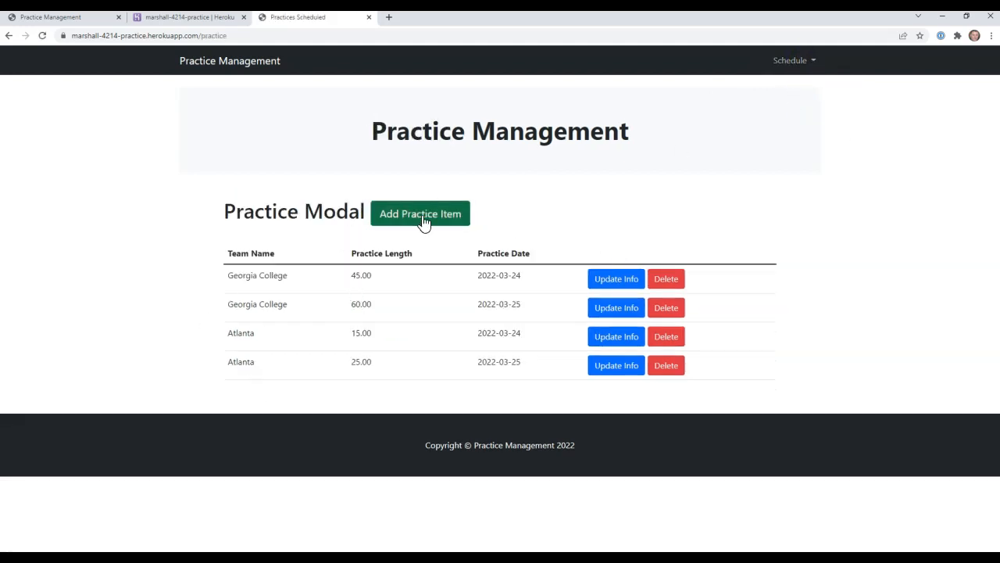
click(420, 213)
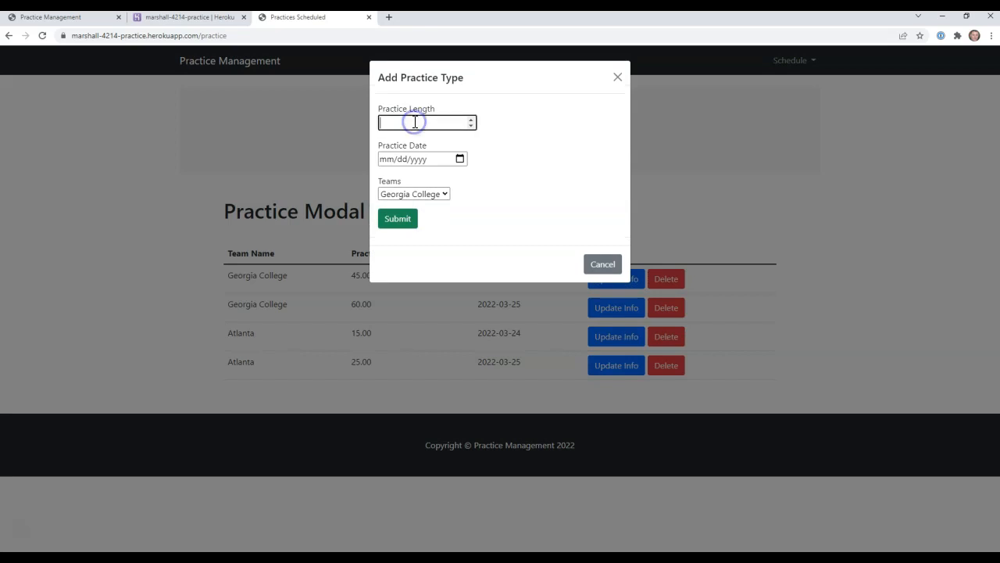
text(30)
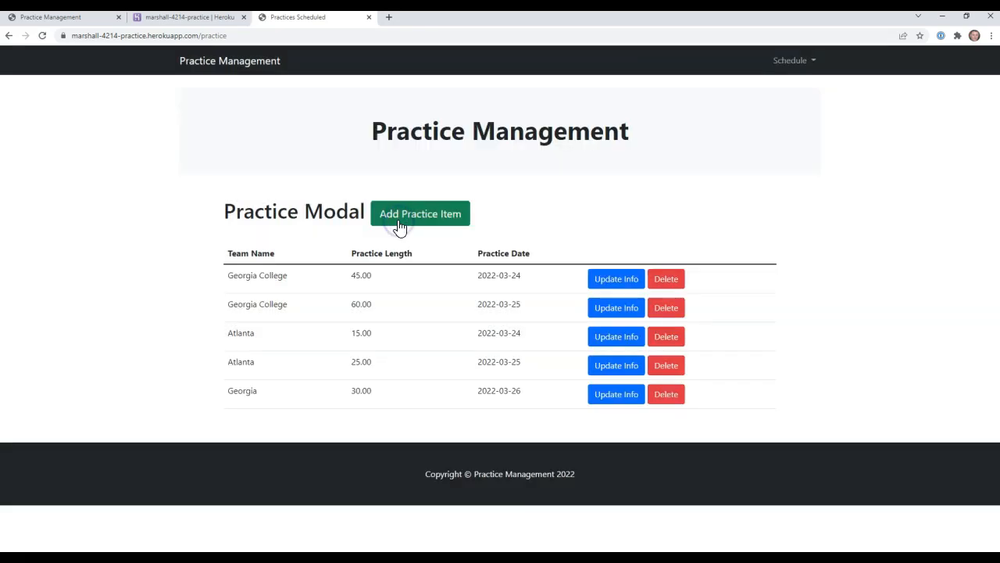
mouse_move(452, 397)
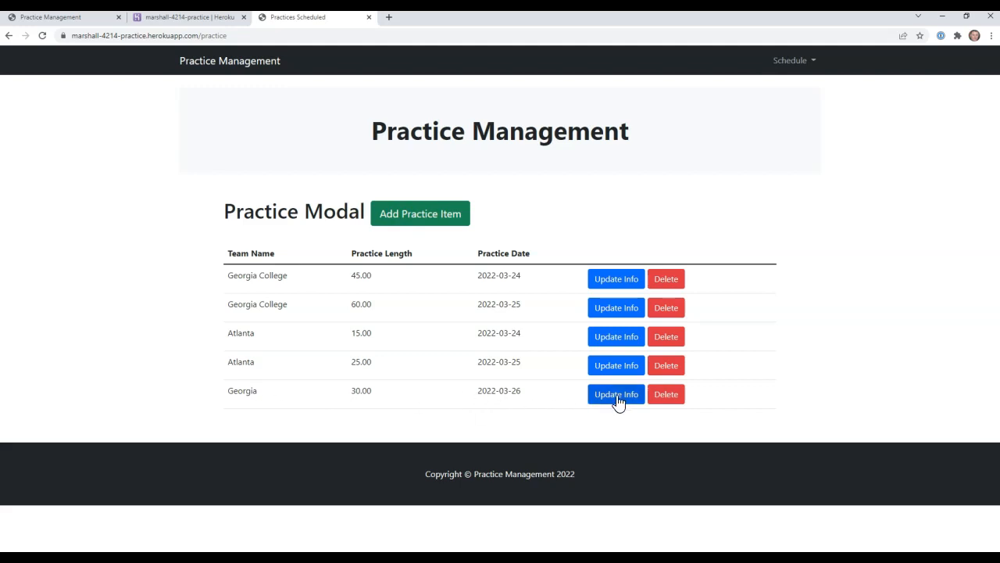
click(616, 394)
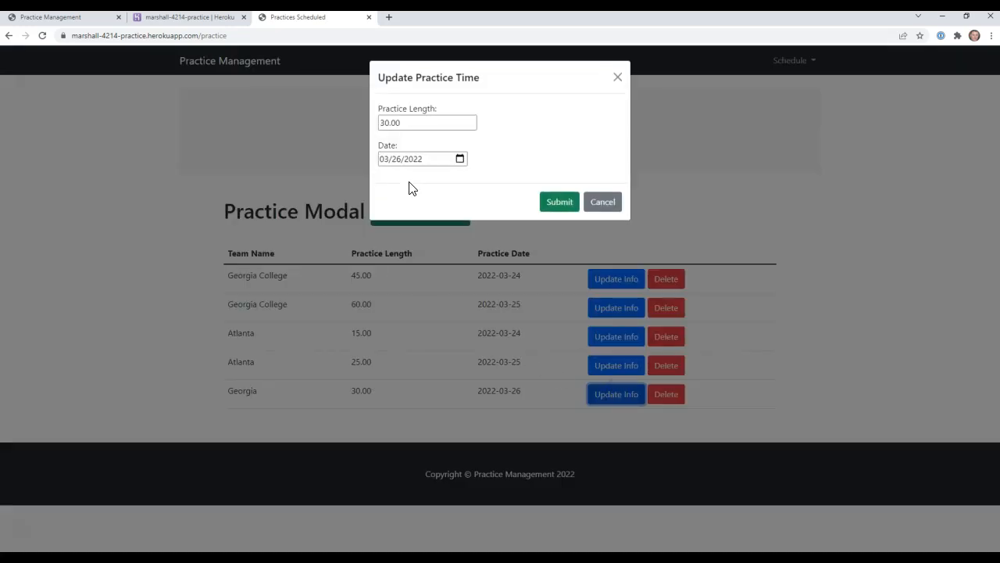
mouse_move(437, 180)
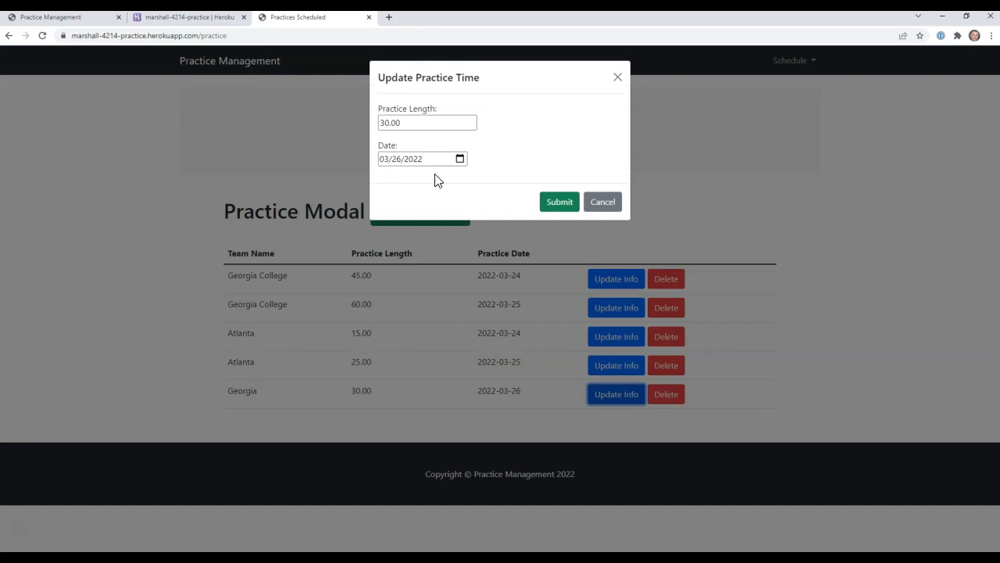
mouse_move(394, 180)
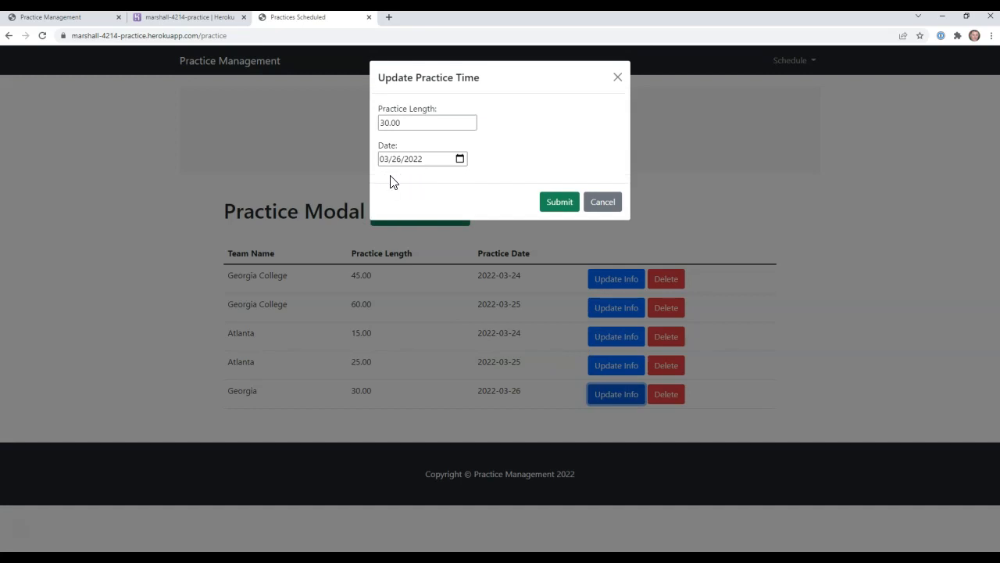
mouse_move(399, 188)
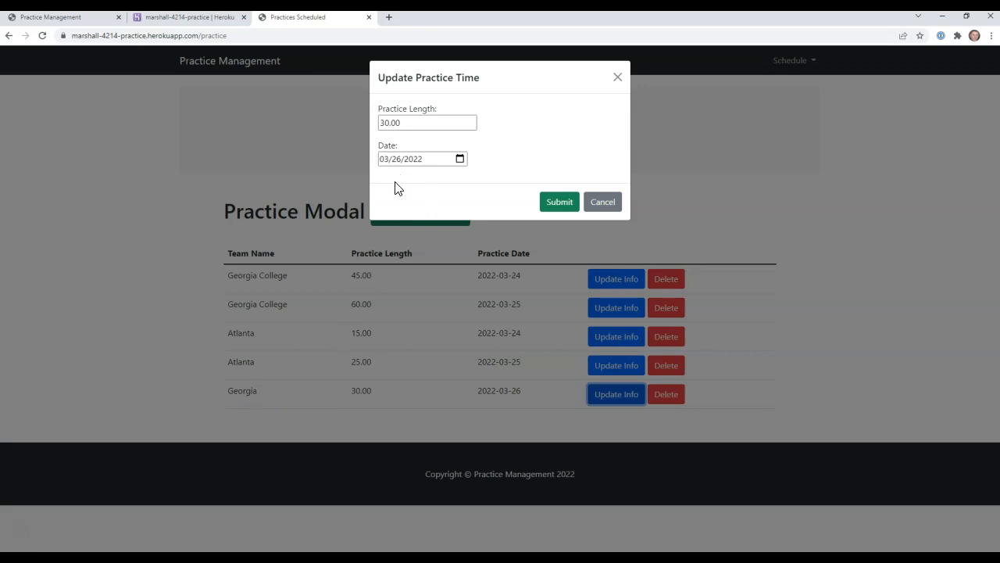
mouse_move(406, 187)
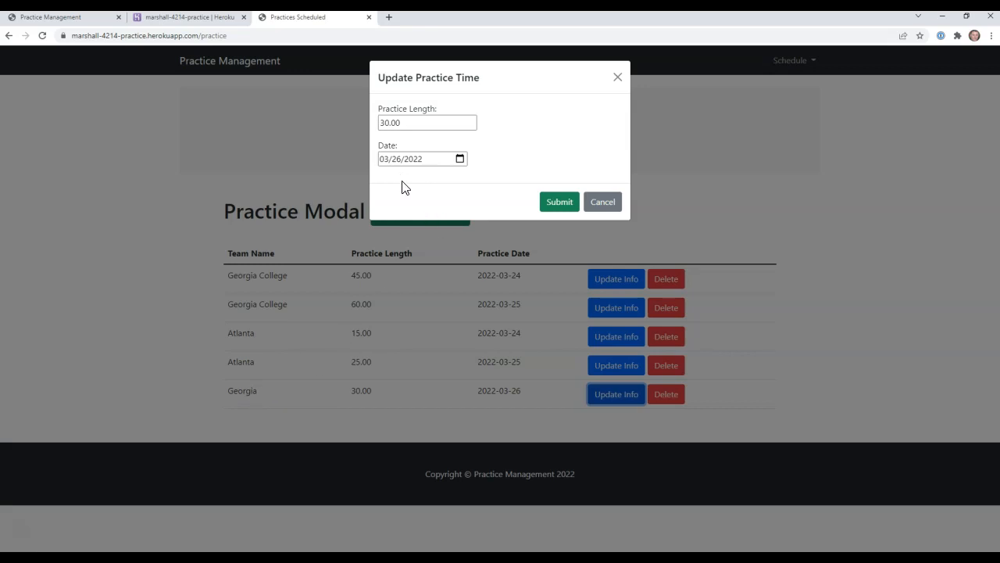
mouse_move(536, 198)
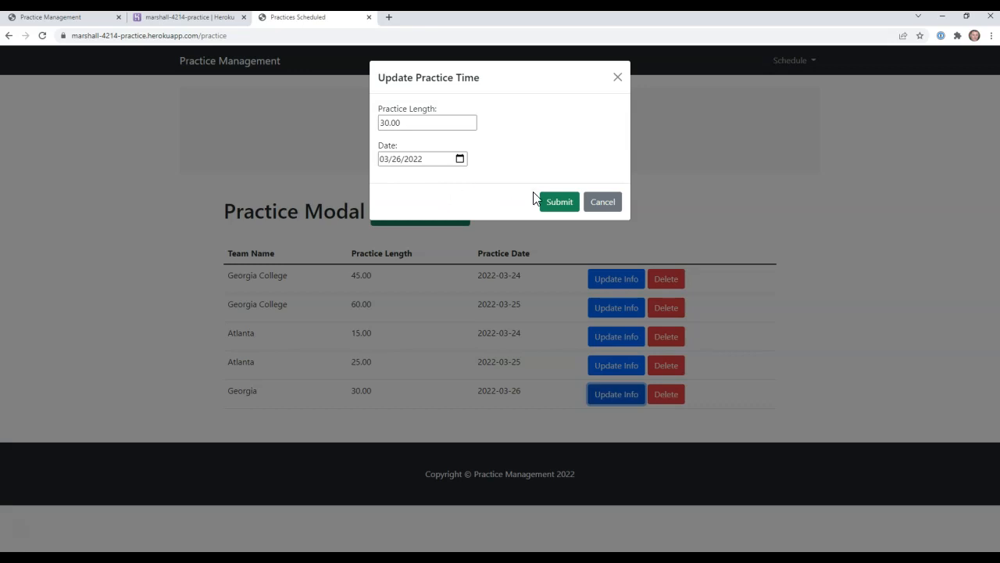
mouse_move(537, 204)
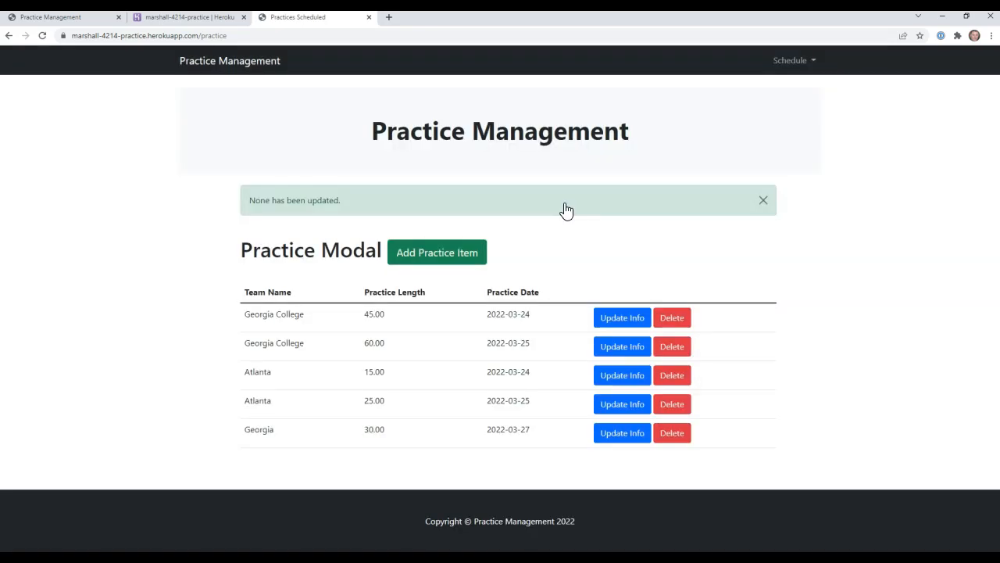
mouse_move(522, 430)
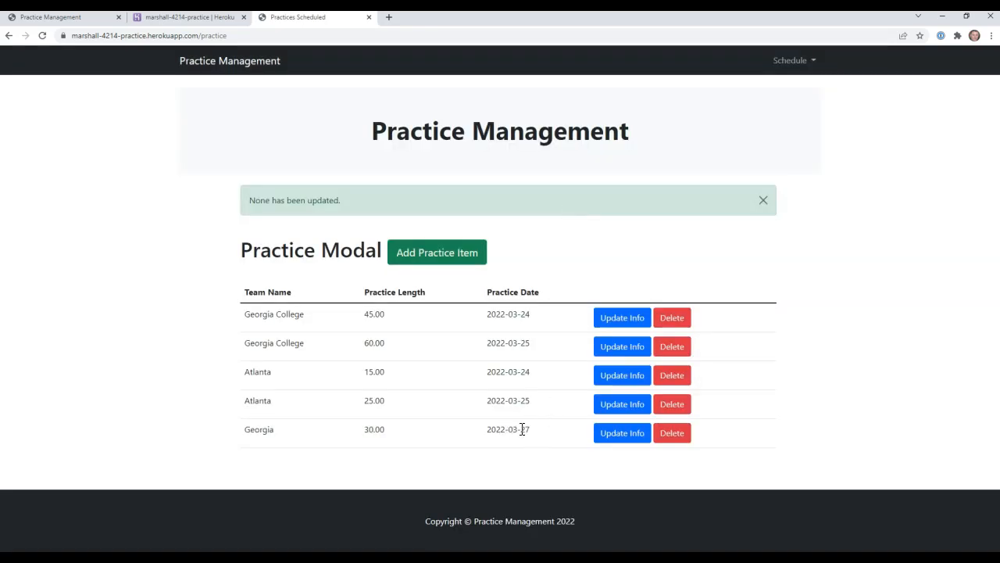
mouse_move(539, 448)
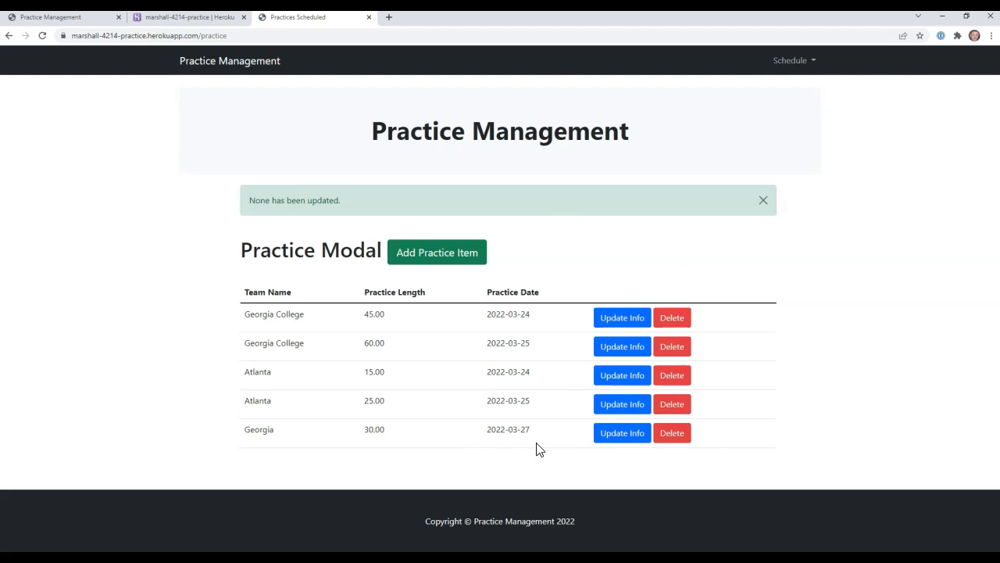
Delete the Georgia practice, then the Atlanta team, and go to the home page.
click(672, 432)
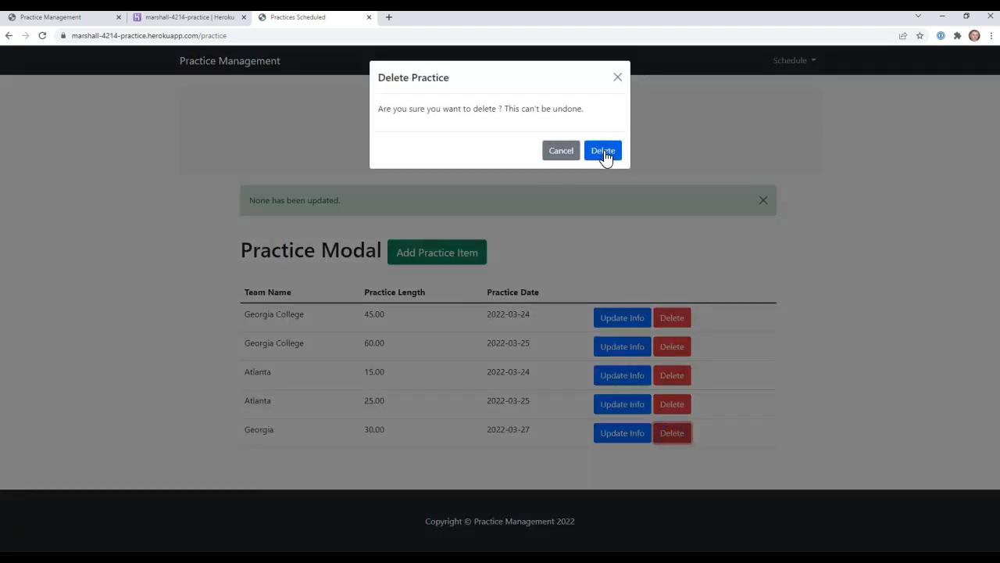
click(602, 150)
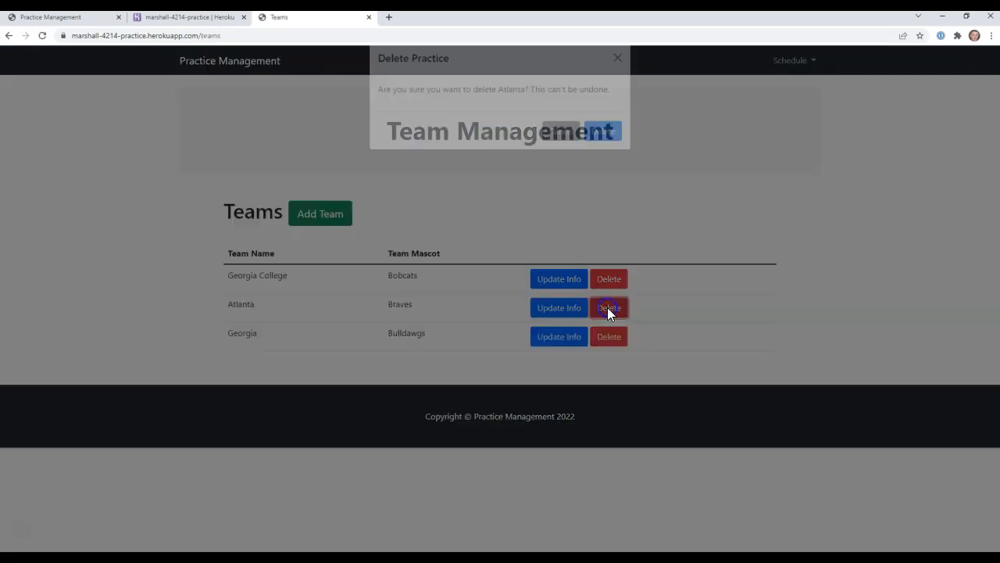
click(604, 150)
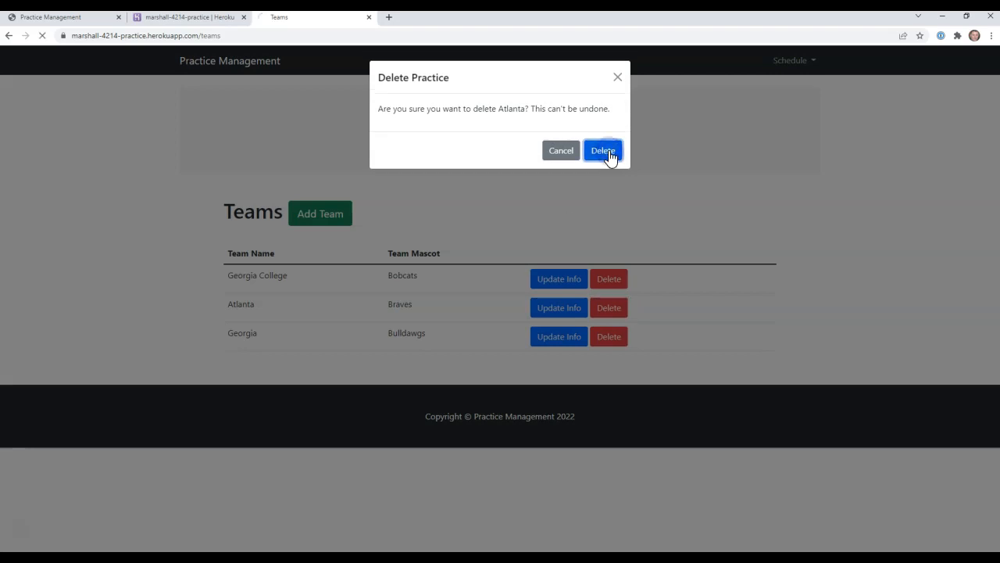
click(603, 150)
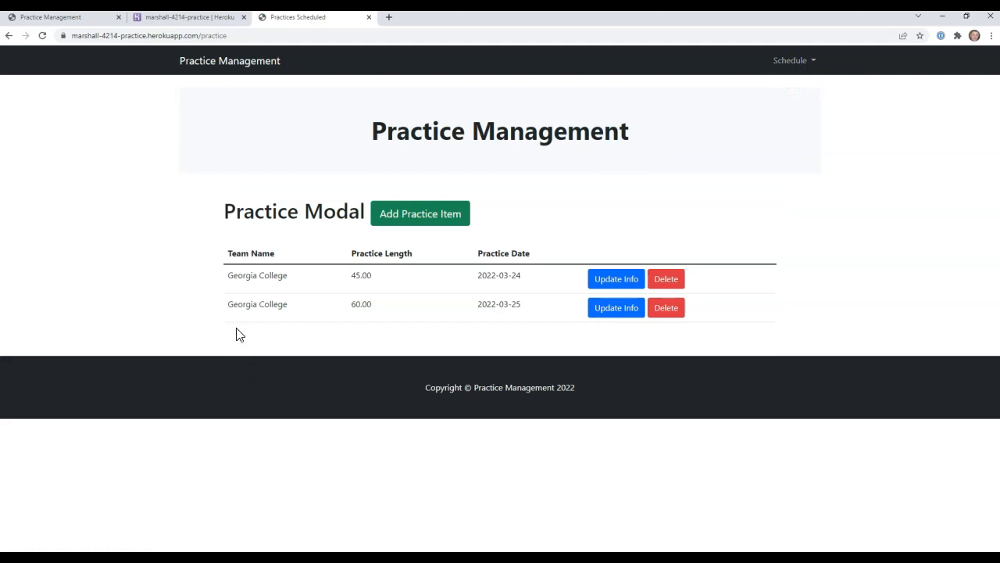
mouse_move(264, 371)
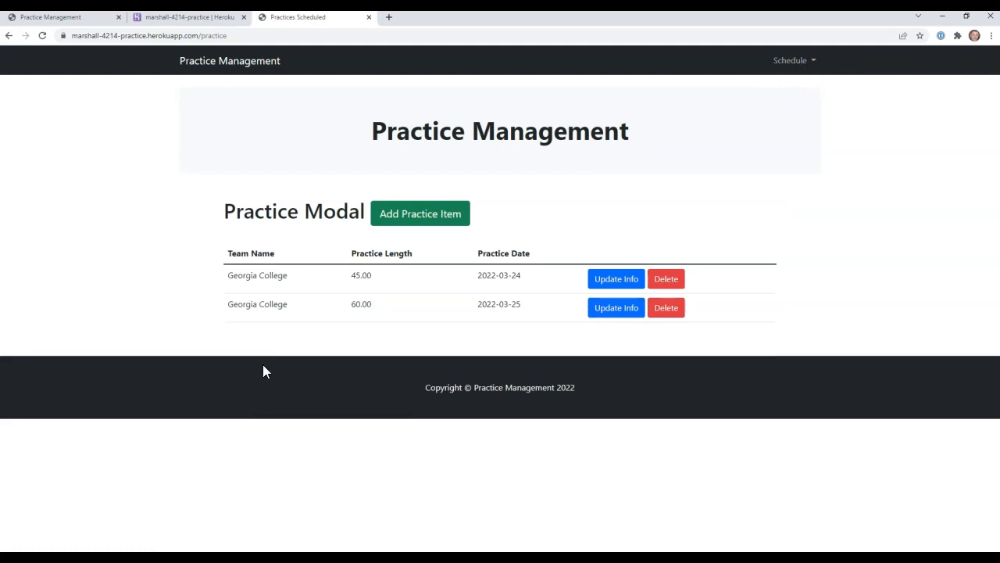
mouse_move(524, 143)
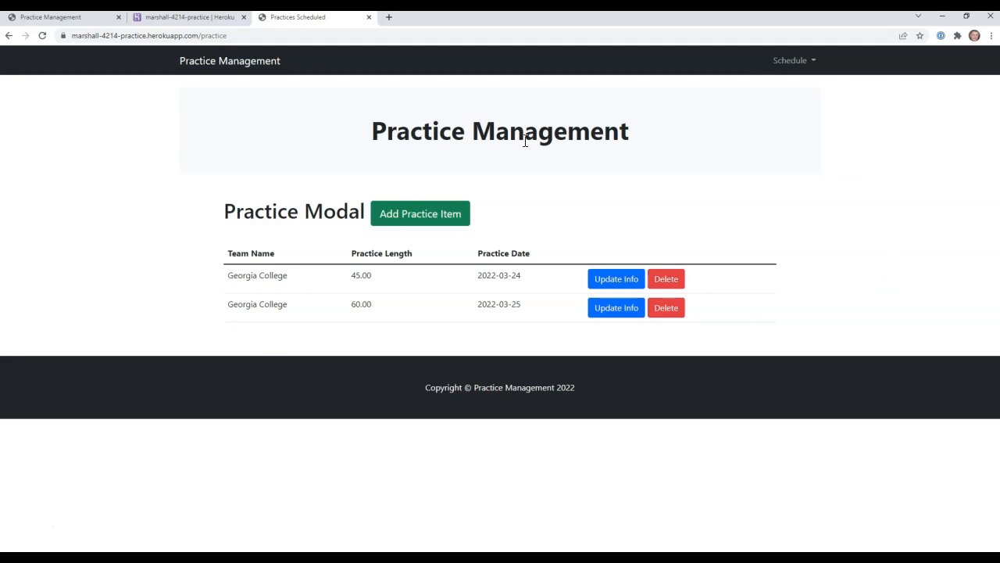
click(791, 60)
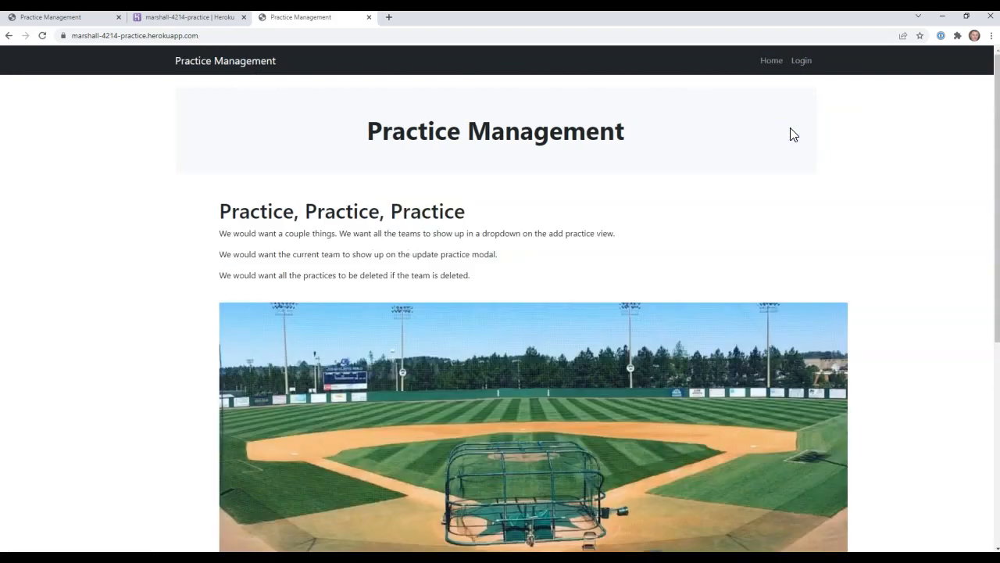
mouse_move(244, 250)
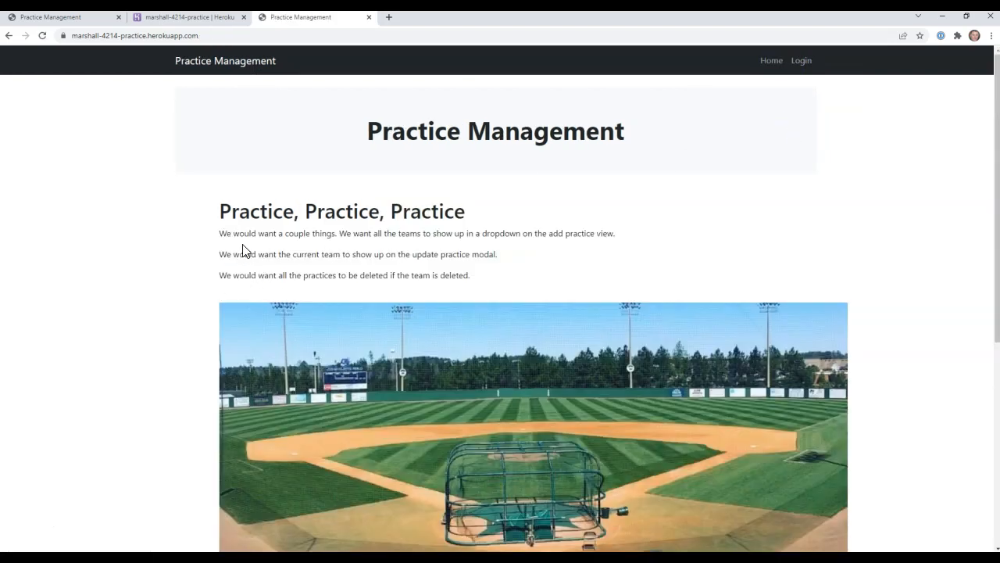
mouse_move(418, 256)
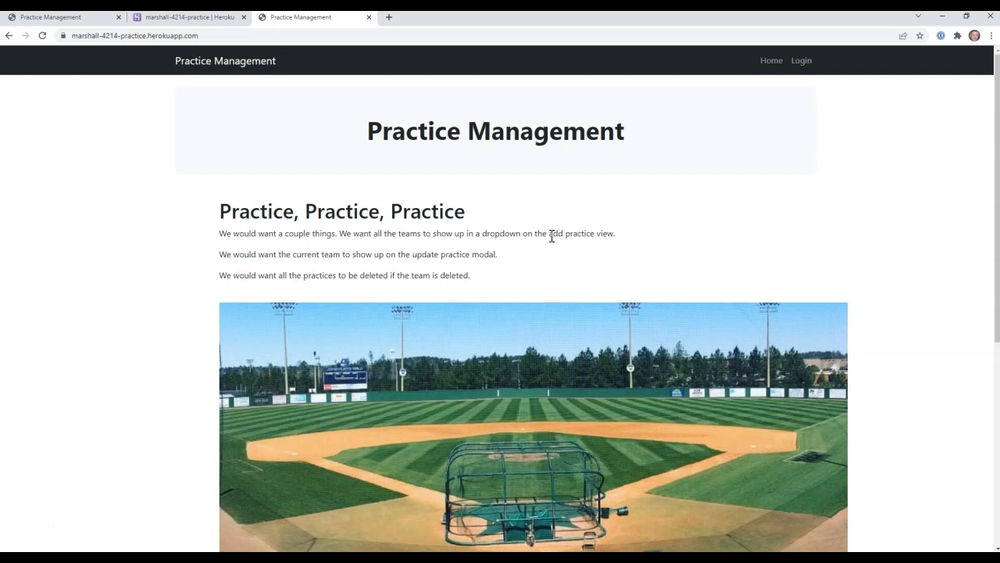
mouse_move(253, 269)
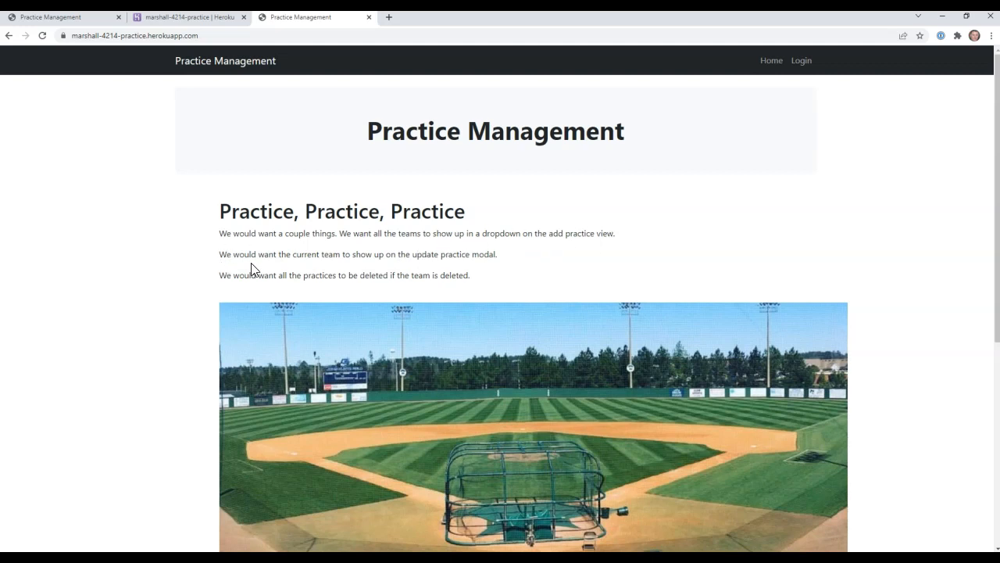
mouse_move(440, 268)
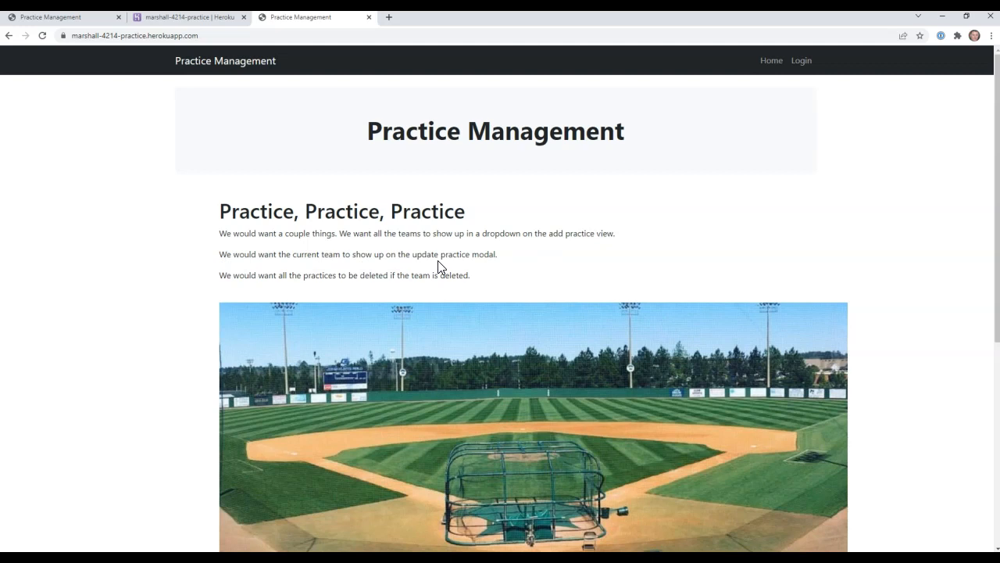
mouse_move(197, 278)
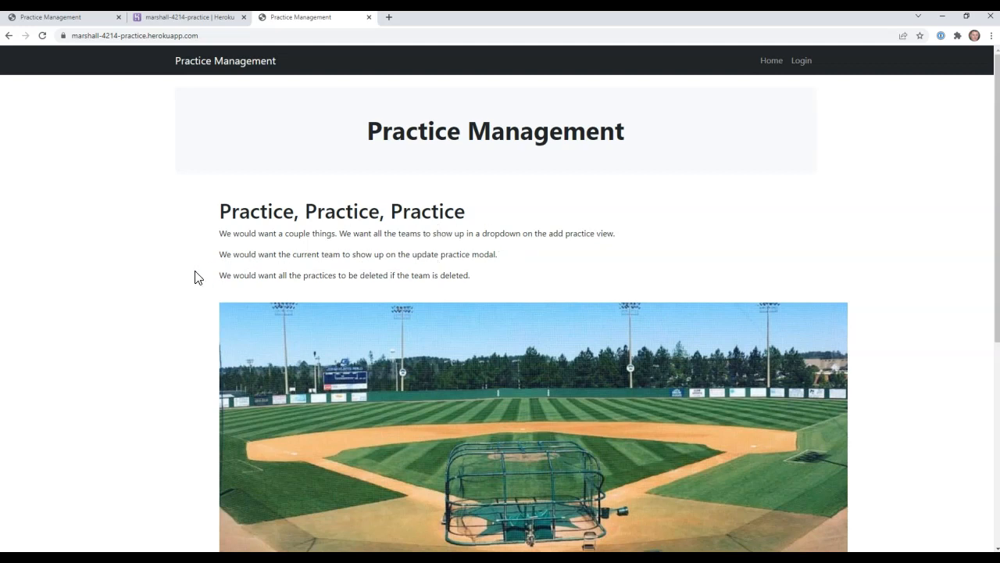
Scroll through the home page's three requirements, then move to the Heroku dashboard.
scroll(down, 3)
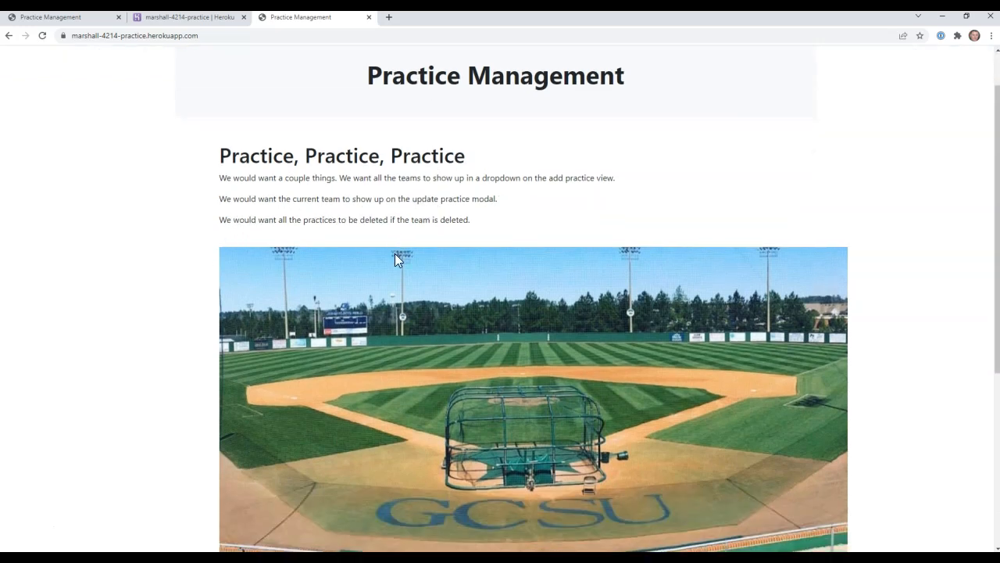
scroll(down, 3)
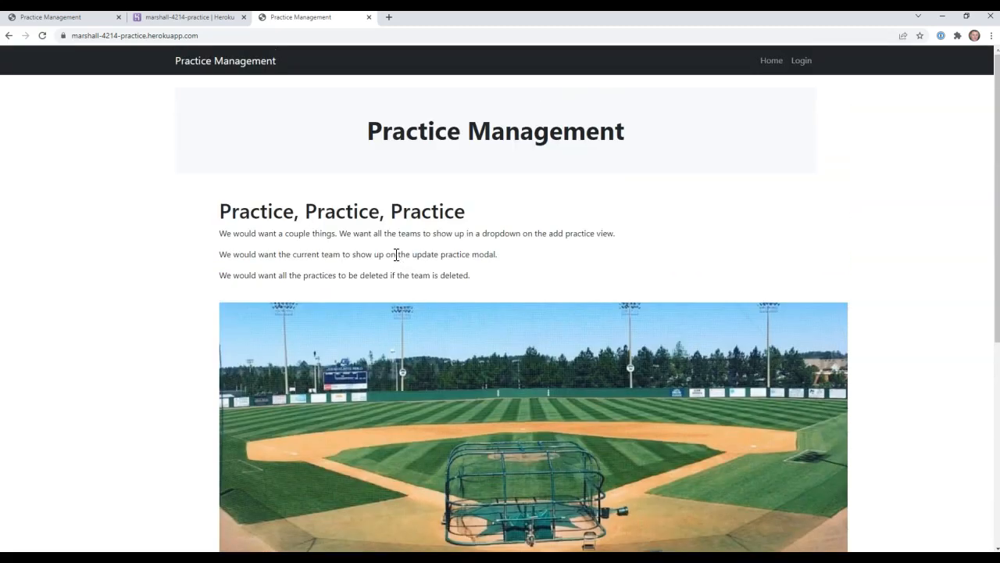
mouse_move(438, 197)
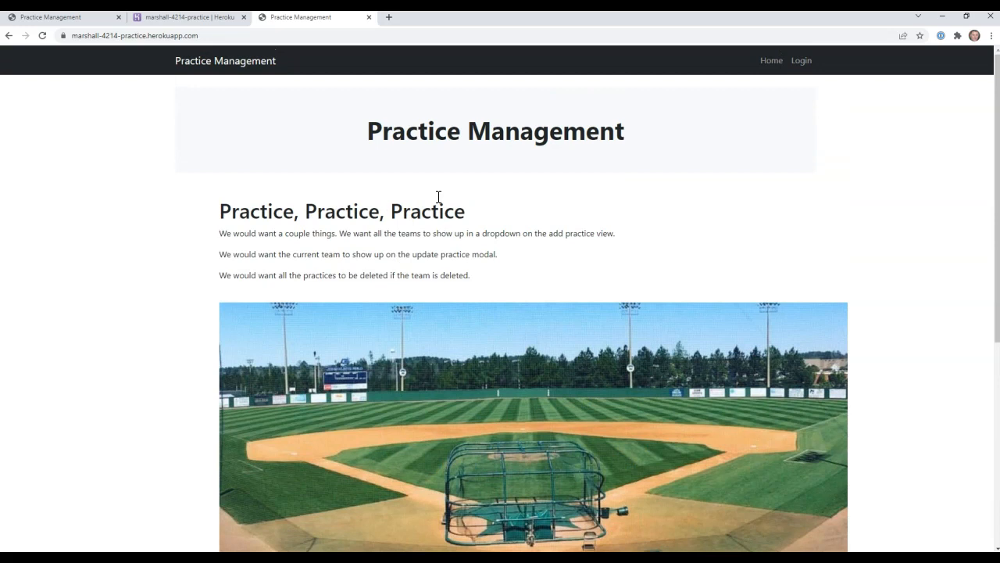
mouse_move(290, 152)
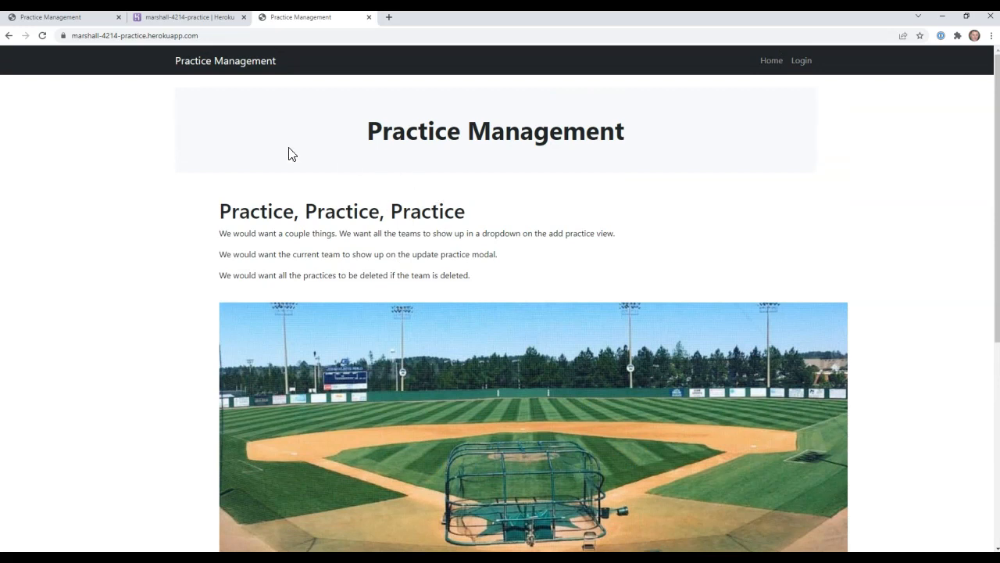
click(188, 17)
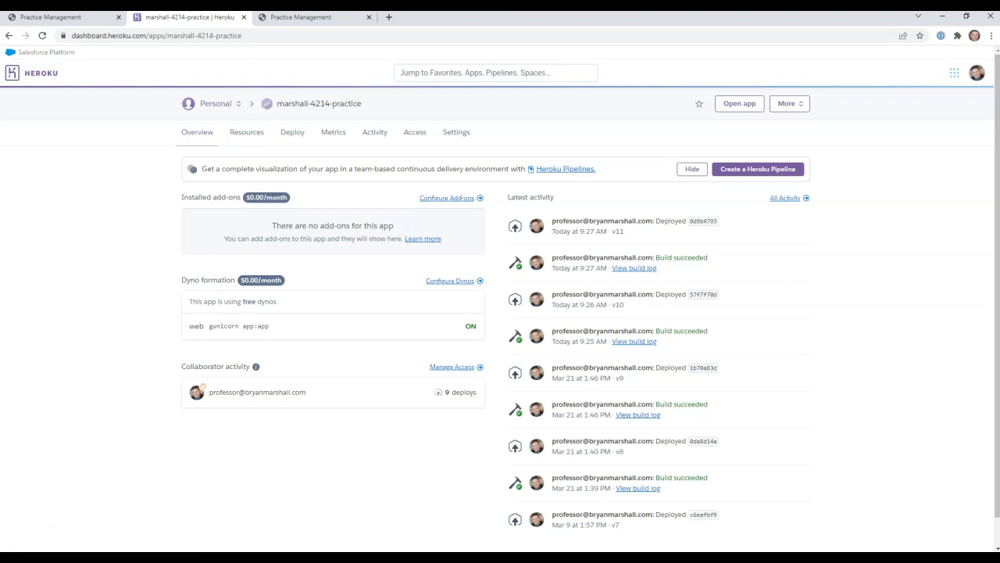
Return to the local Practice Management site at 127.0.0.1:5000.
click(58, 17)
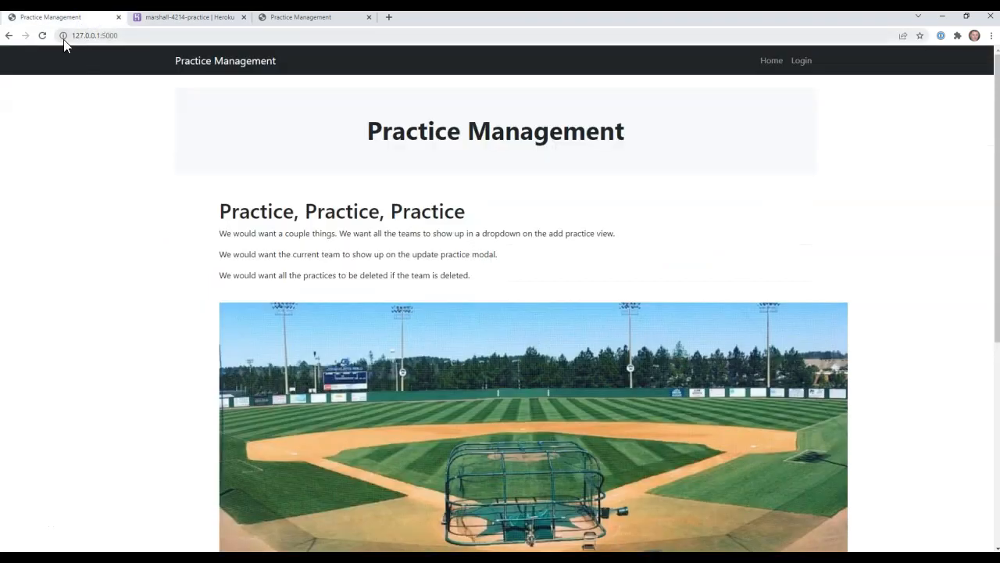
mouse_move(769, 104)
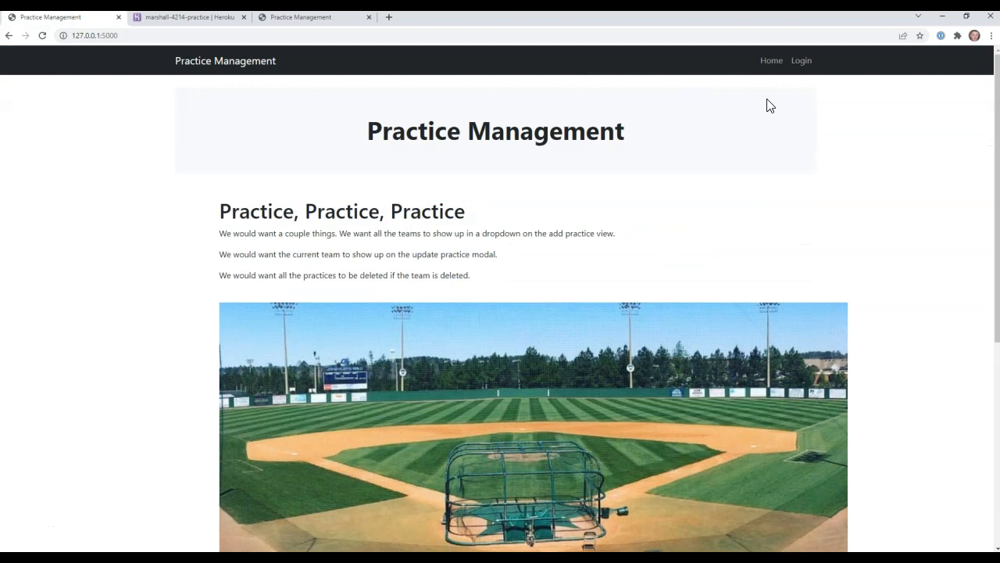